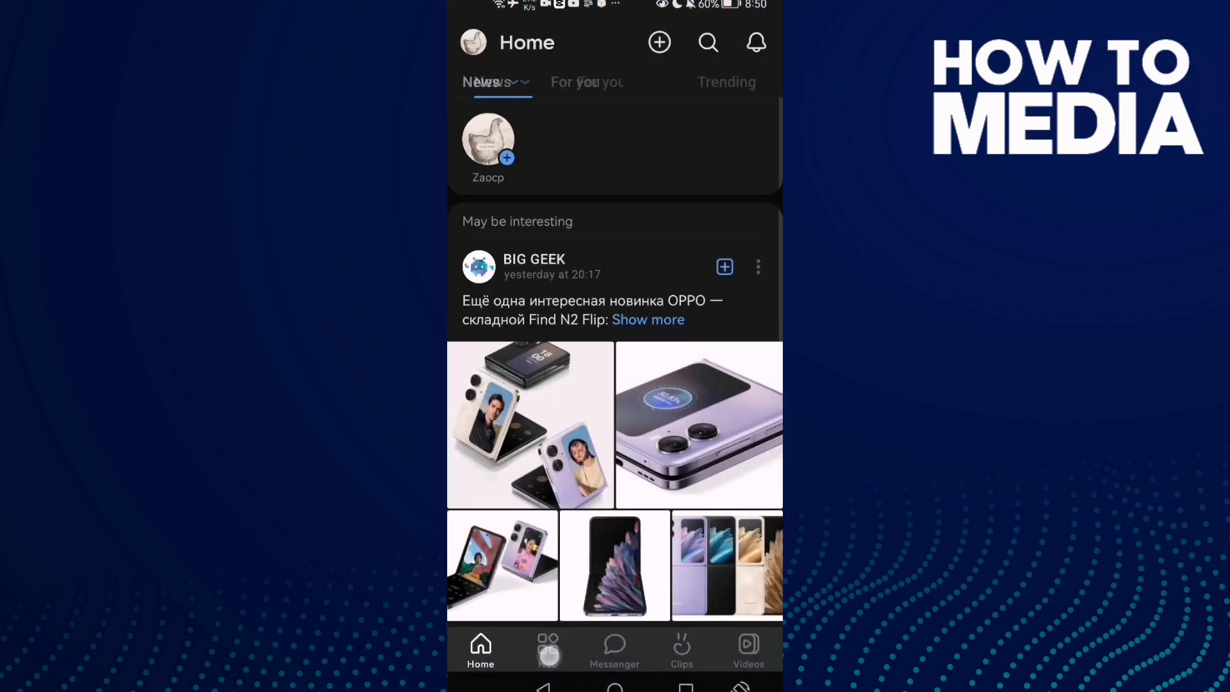
Step: Go from the Hub menu into Settings, then into the Privacy section
left_click(548, 650)
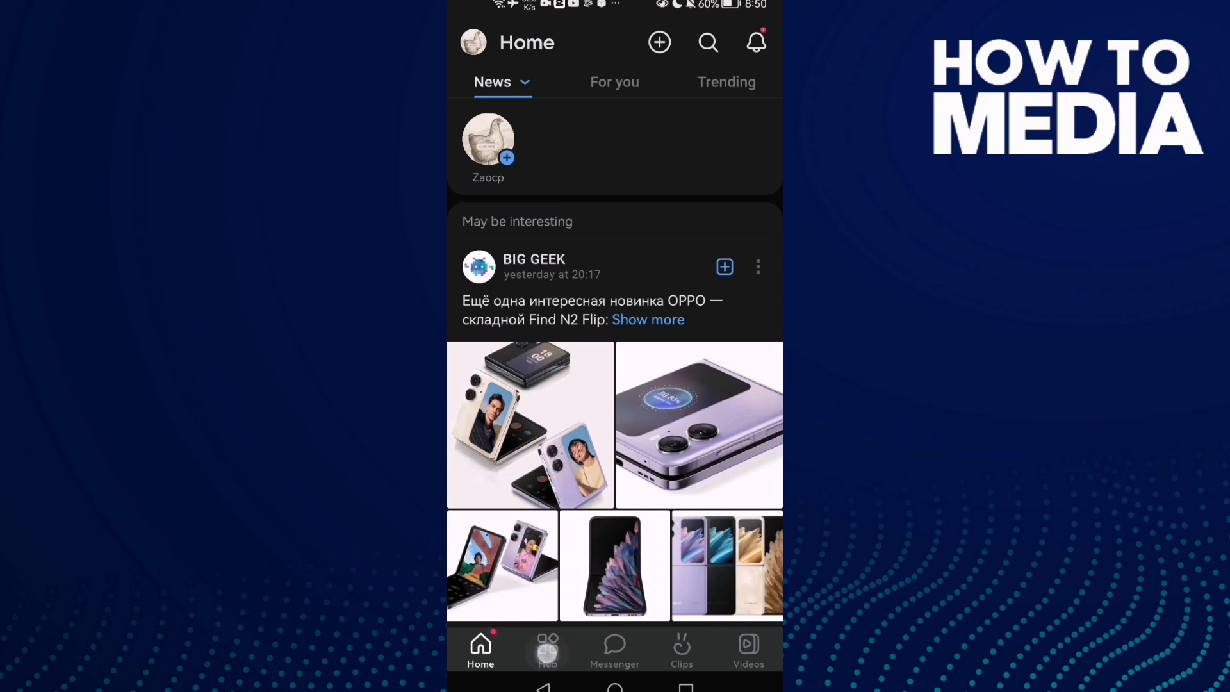
left_click(548, 649)
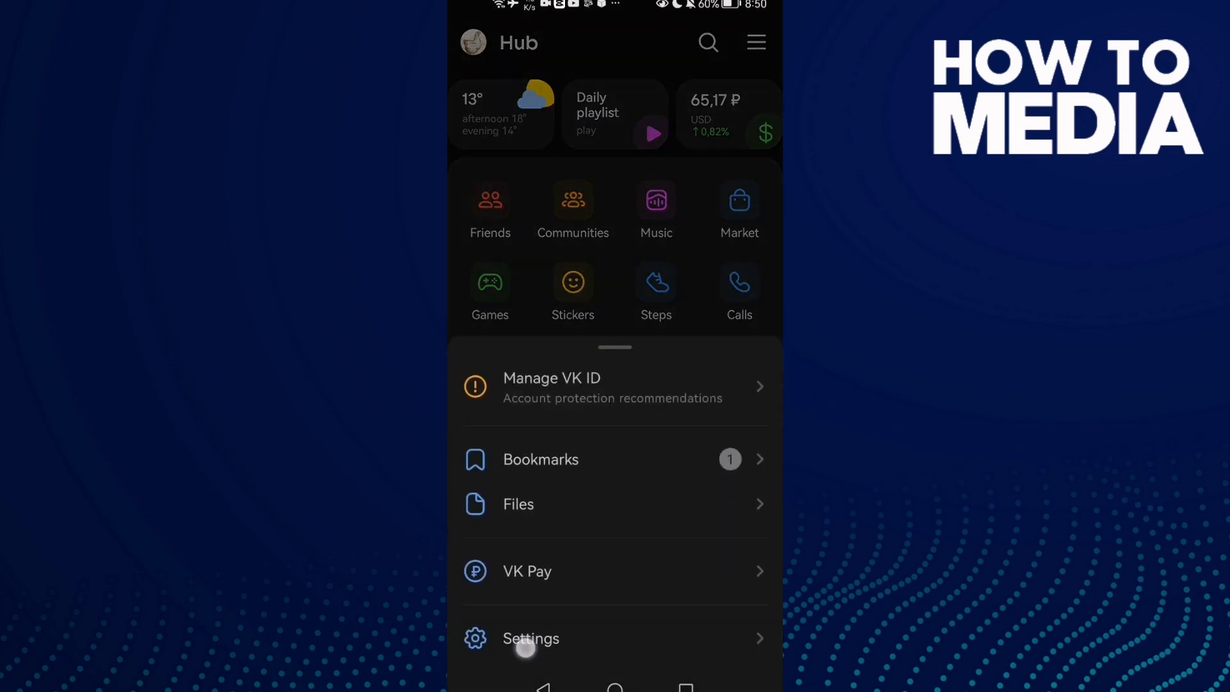
left_click(531, 639)
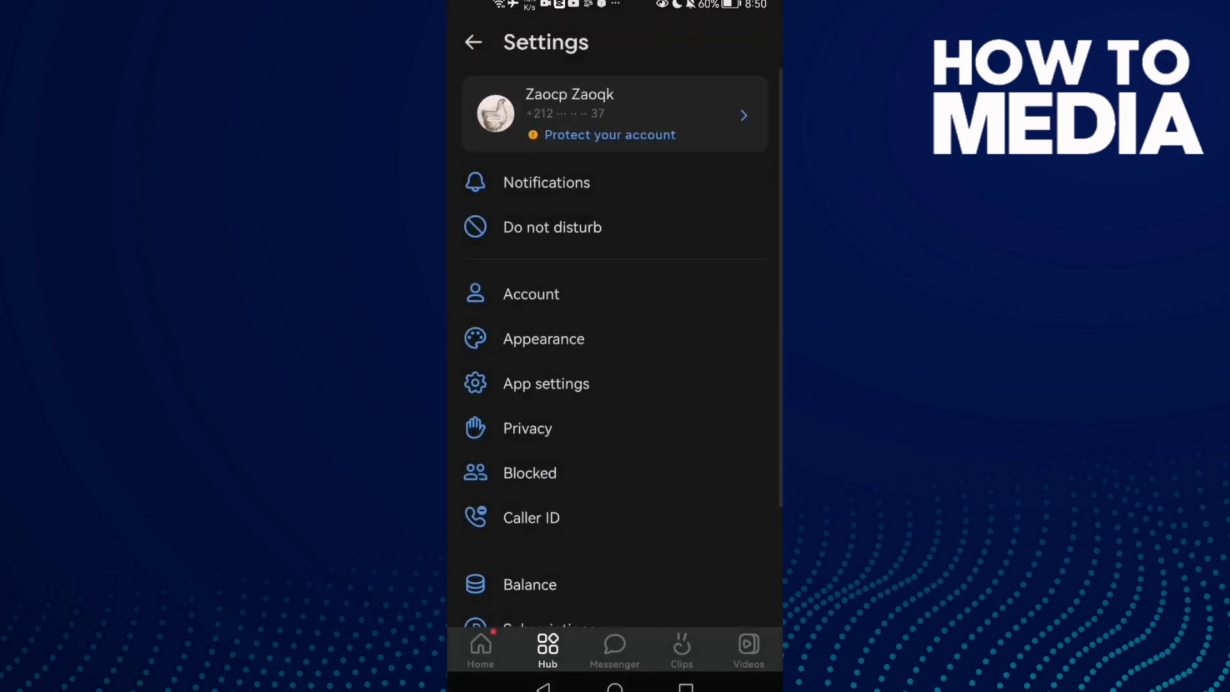
scroll("down", 3)
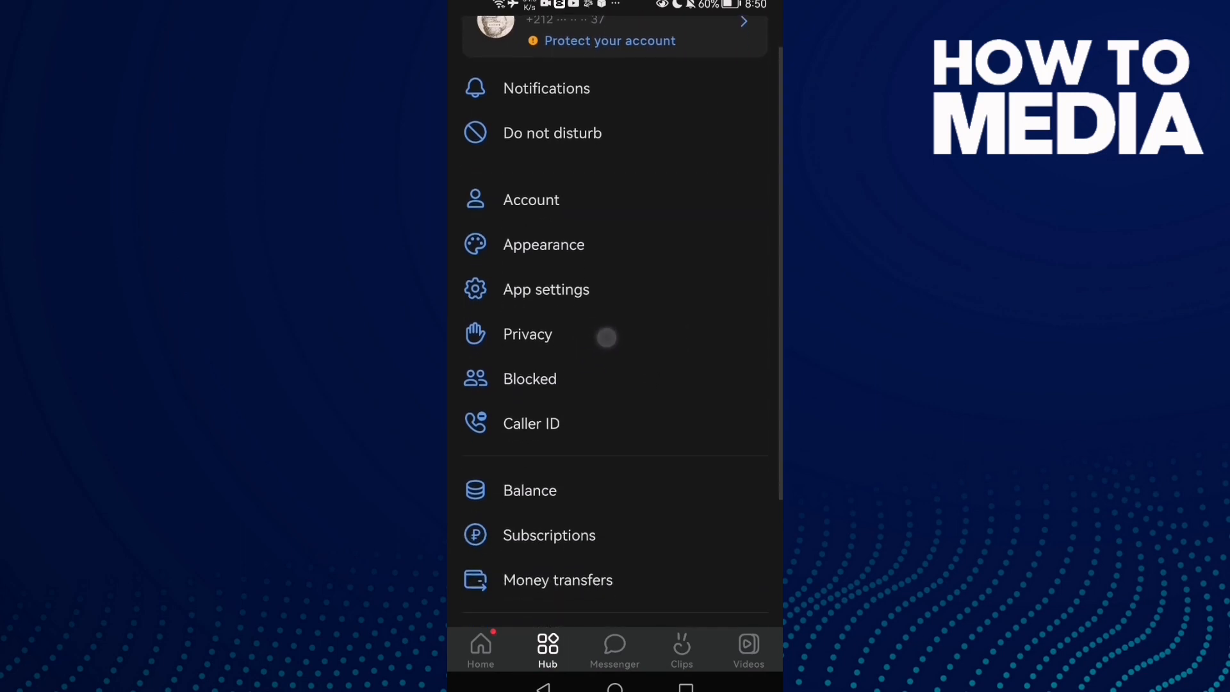
left_click(527, 334)
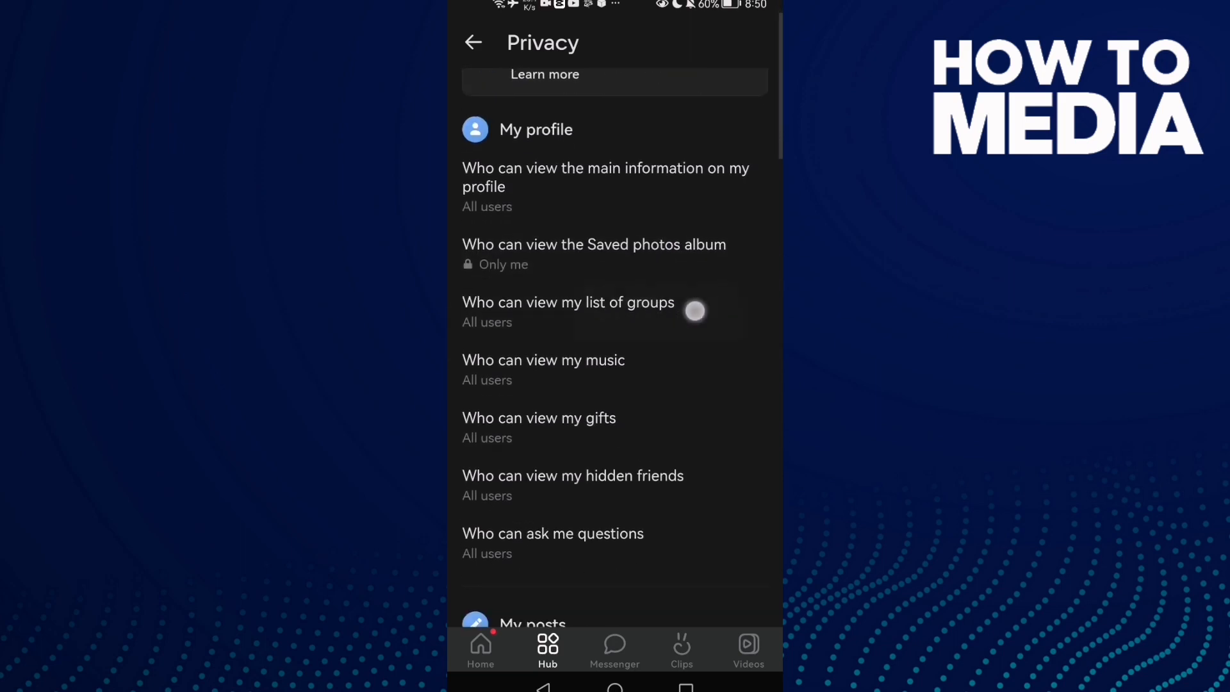
scroll("down", 3)
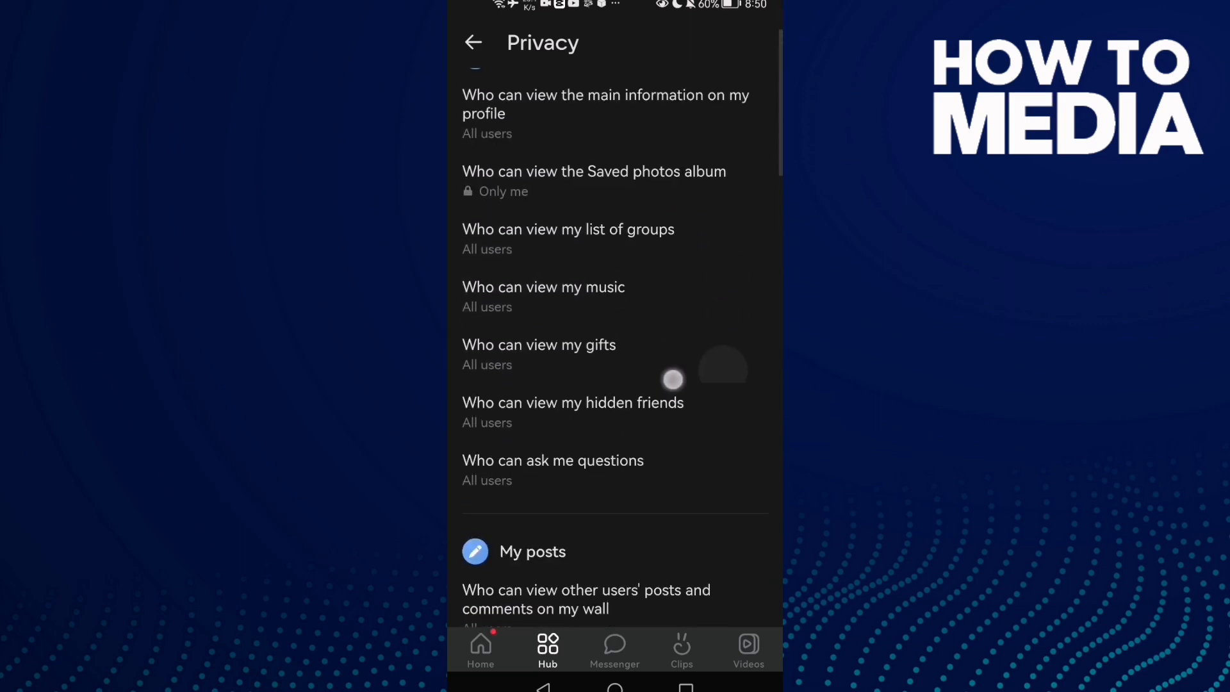
scroll("down", 3)
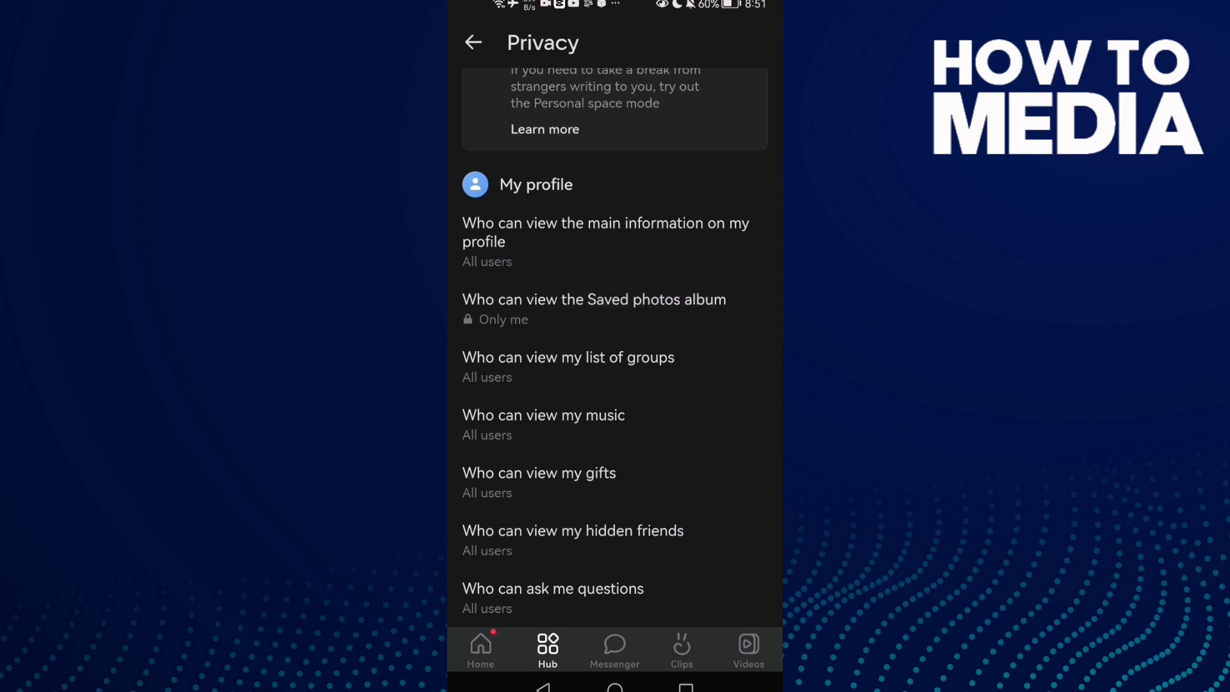
left_click(594, 307)
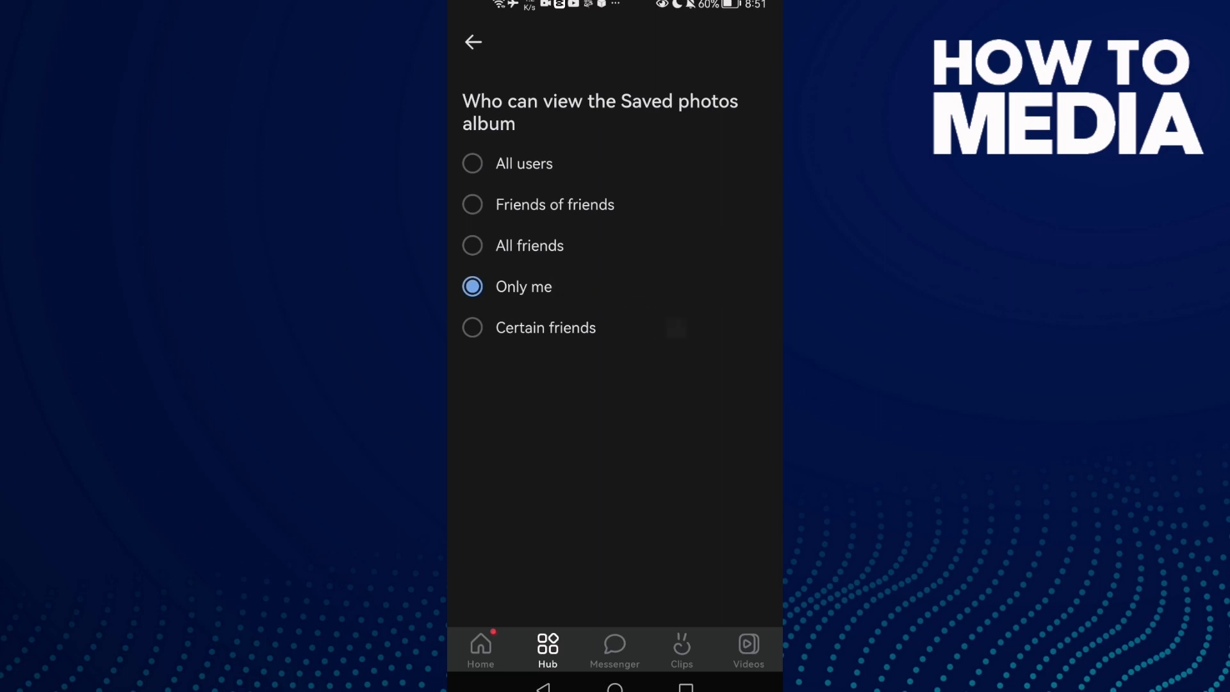
left_click(472, 42)
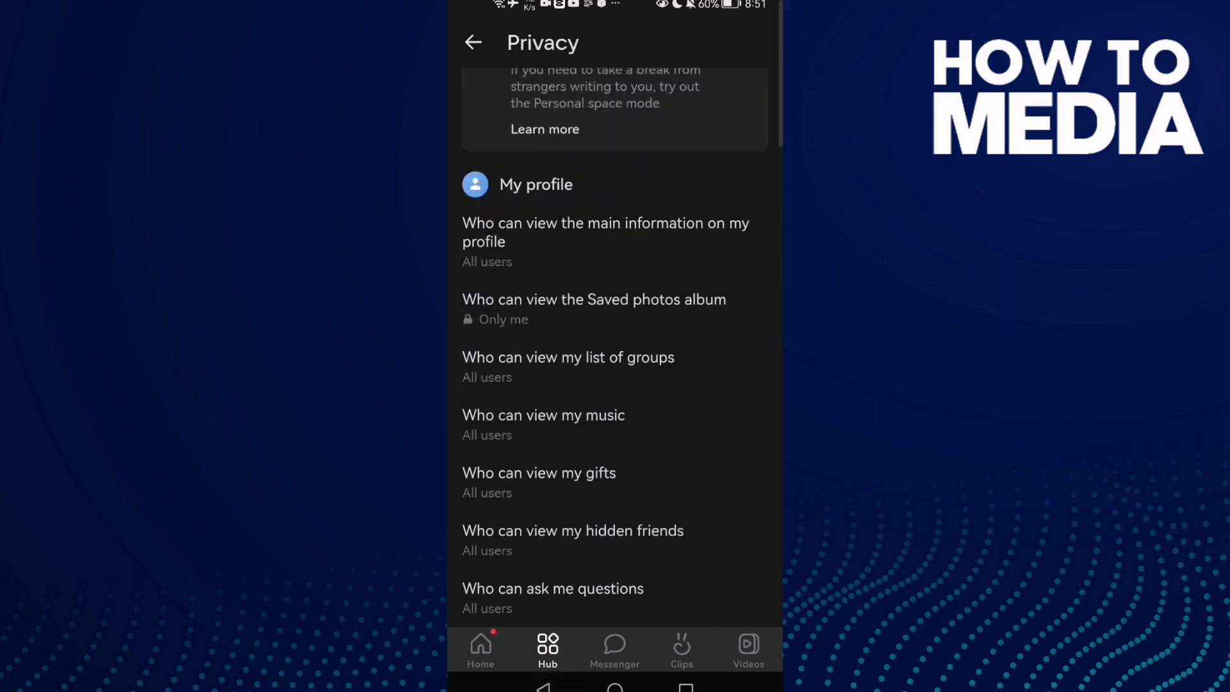